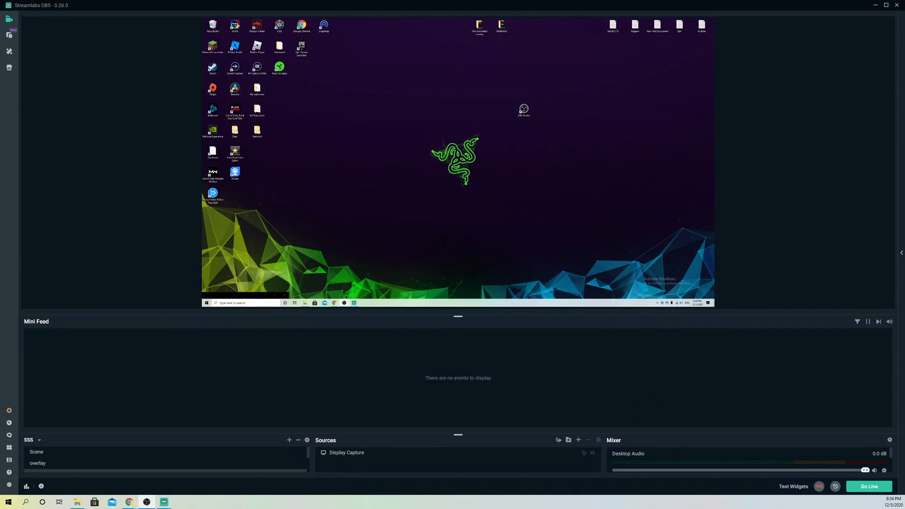
mouse_move(438, 391)
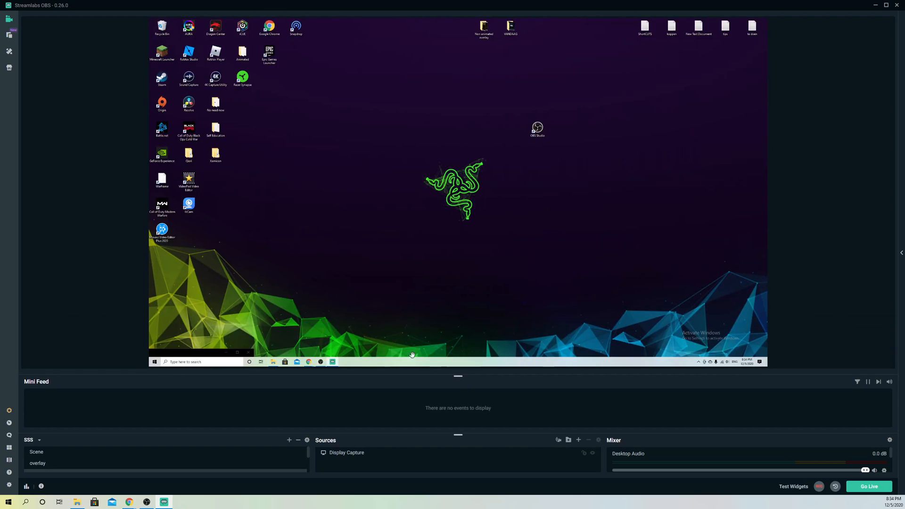
mouse_move(468, 414)
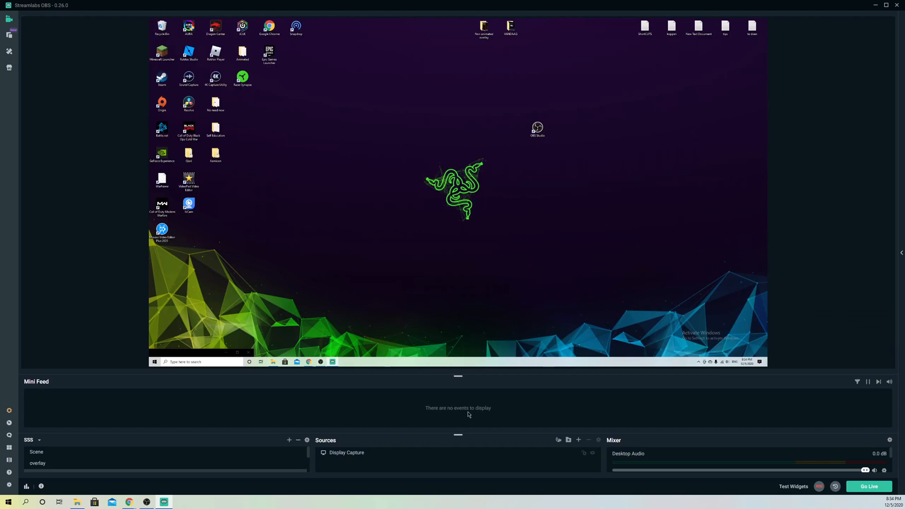
mouse_move(457, 422)
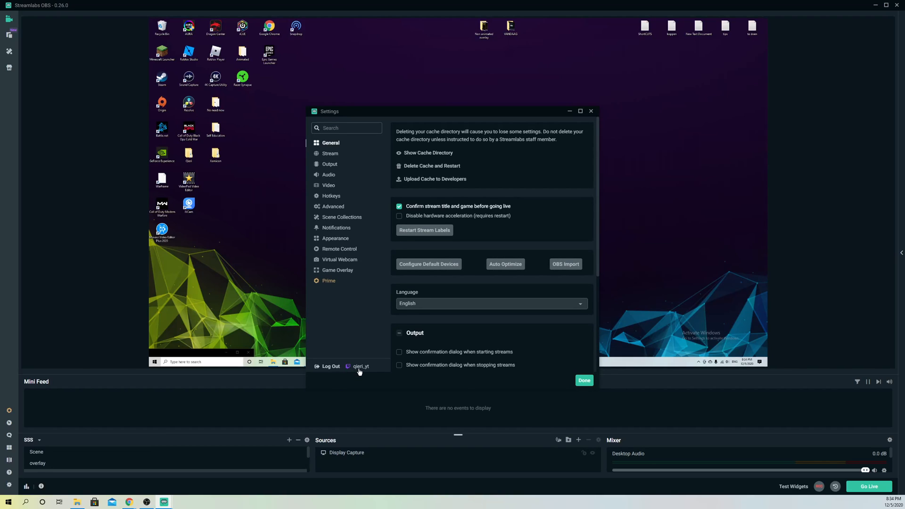
mouse_move(352, 369)
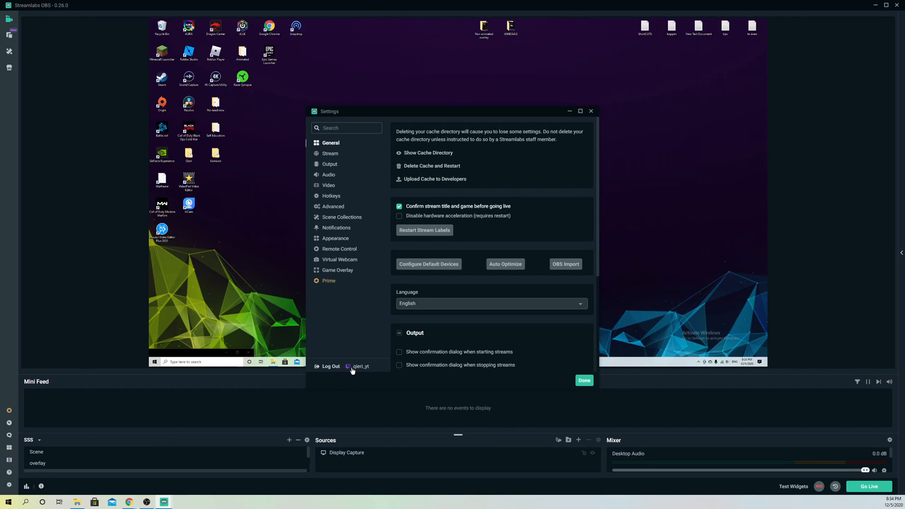
Step: Log out of the connected account, confirm with Yes, and return to General settings
click(330, 366)
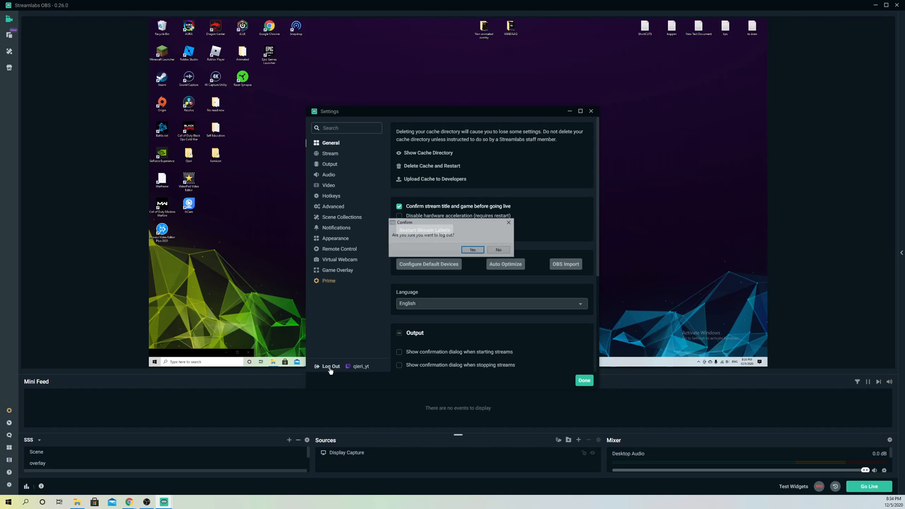
click(473, 249)
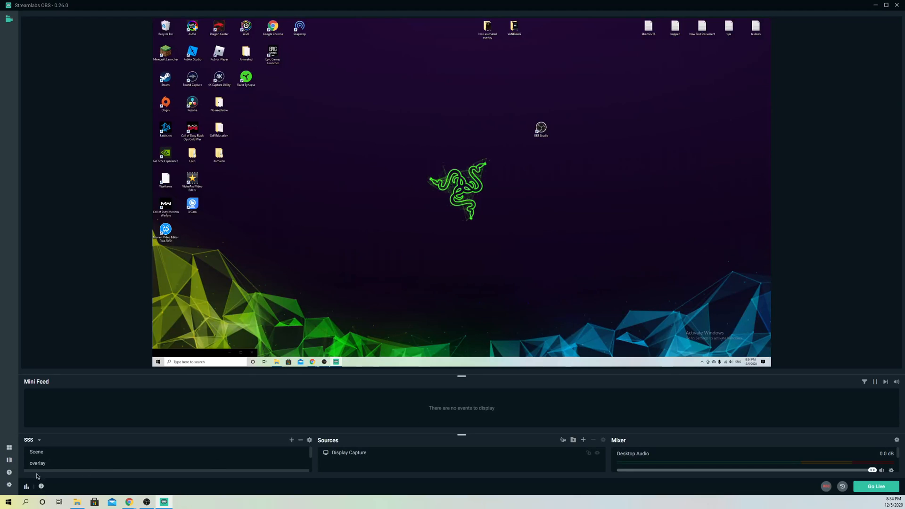
click(7, 485)
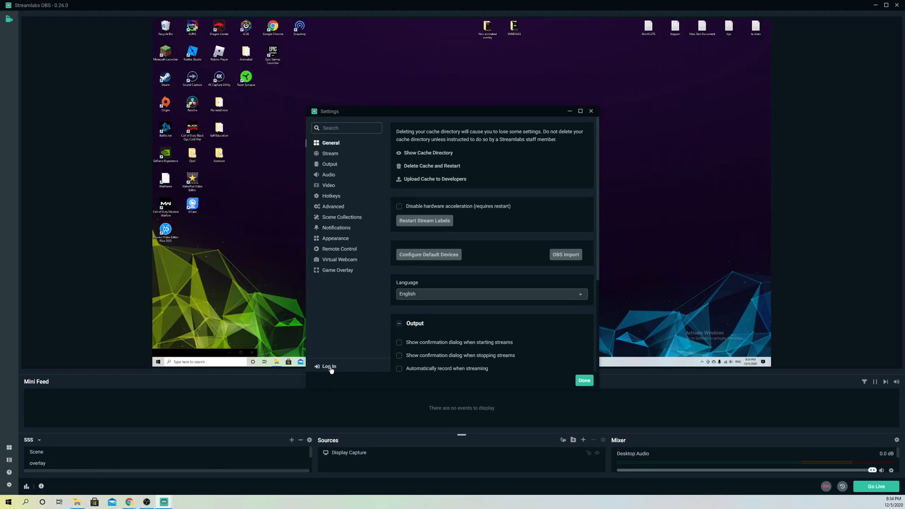
Step: Begin signing in to a YouTube streaming account from the settings footer
click(328, 366)
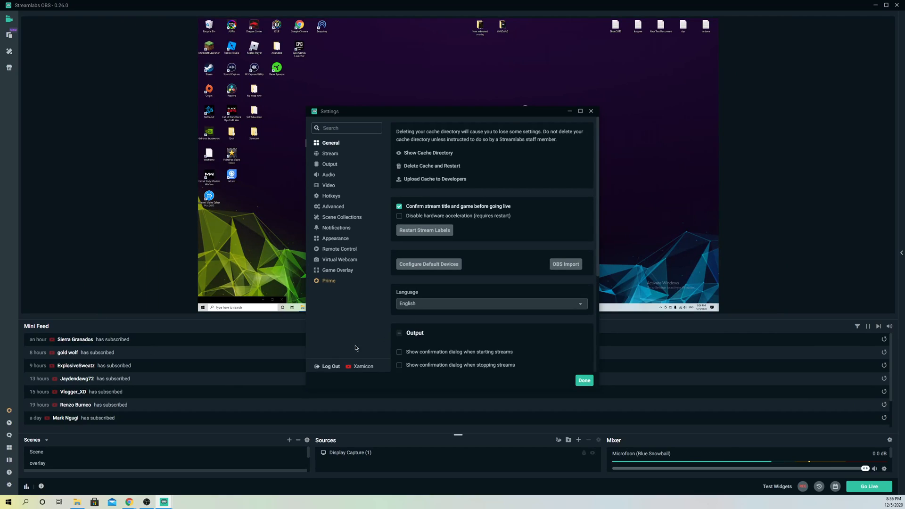
mouse_move(329, 370)
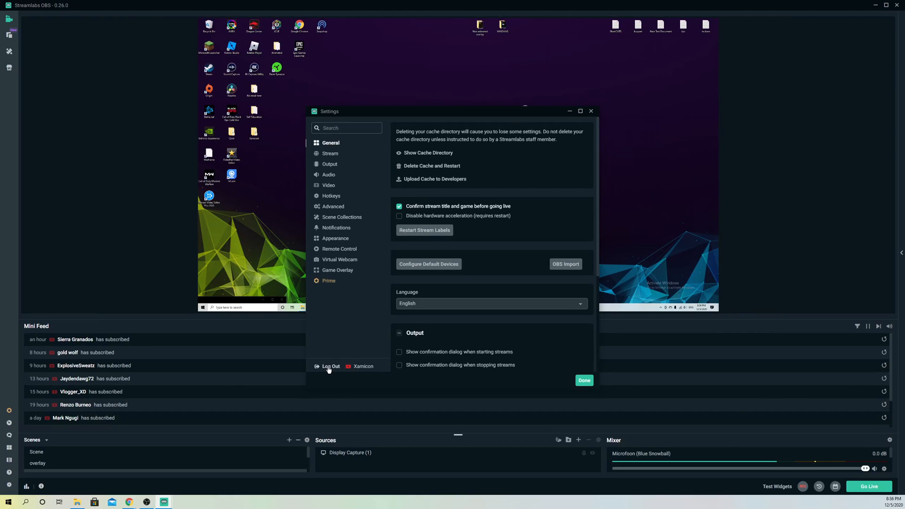
mouse_move(309, 185)
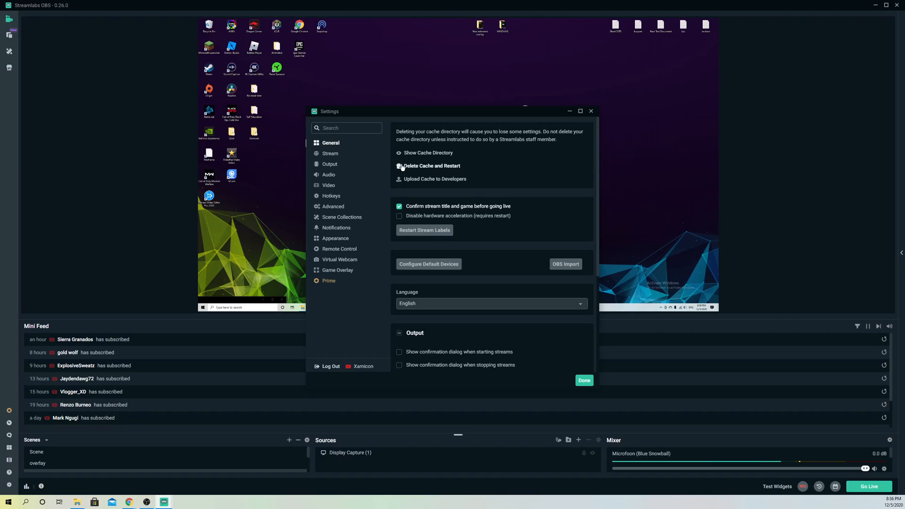
mouse_move(447, 166)
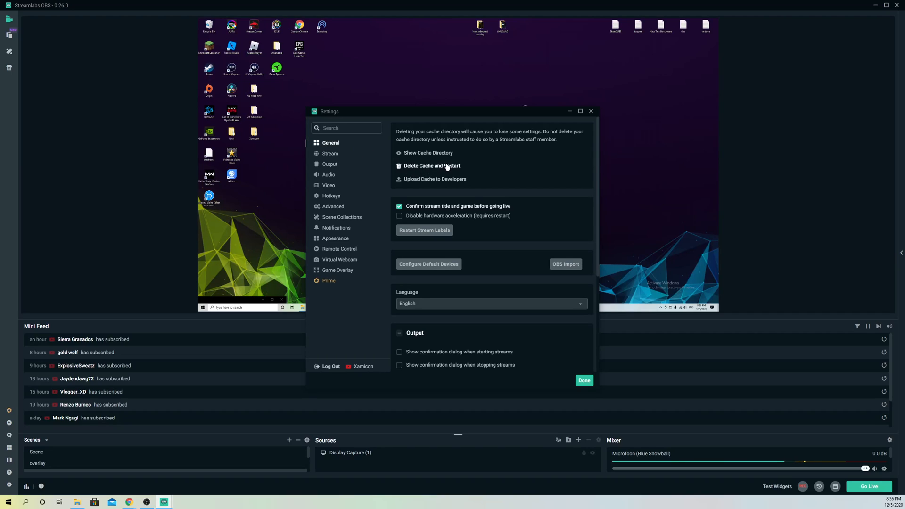
click(433, 166)
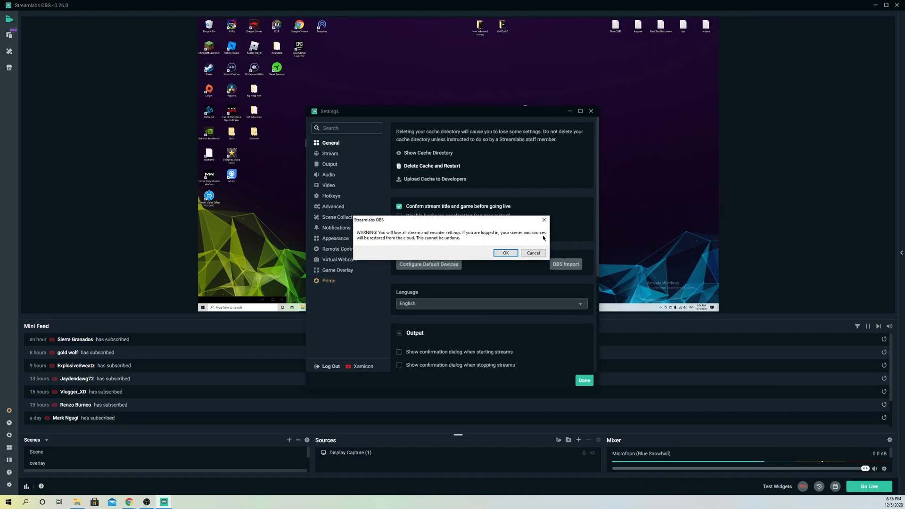
mouse_move(286, 375)
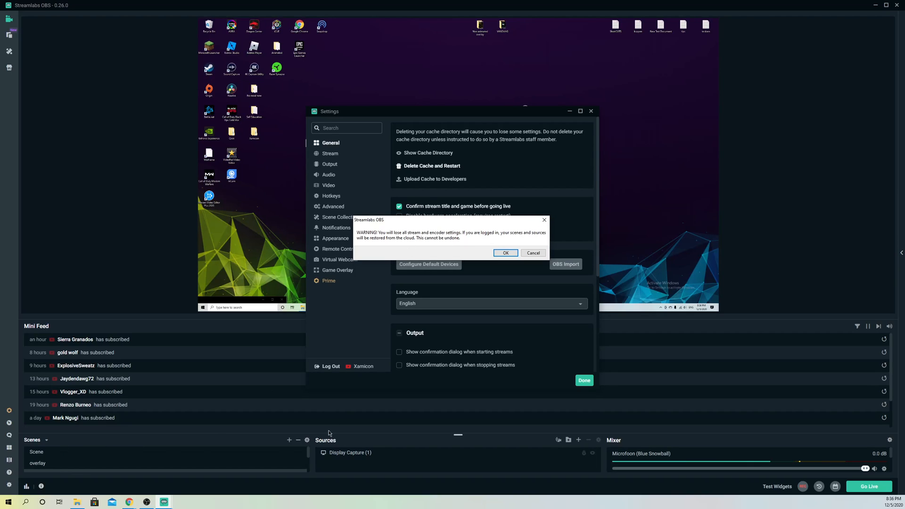
click(533, 252)
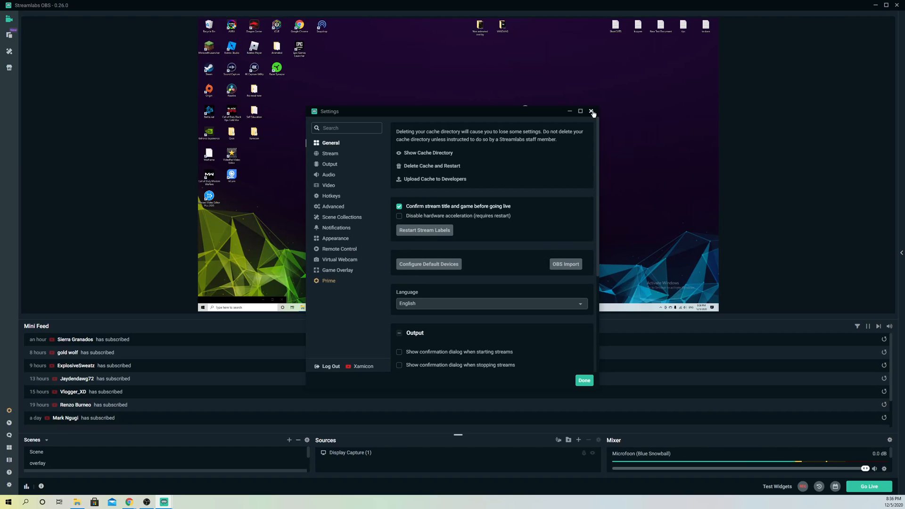
mouse_move(330, 209)
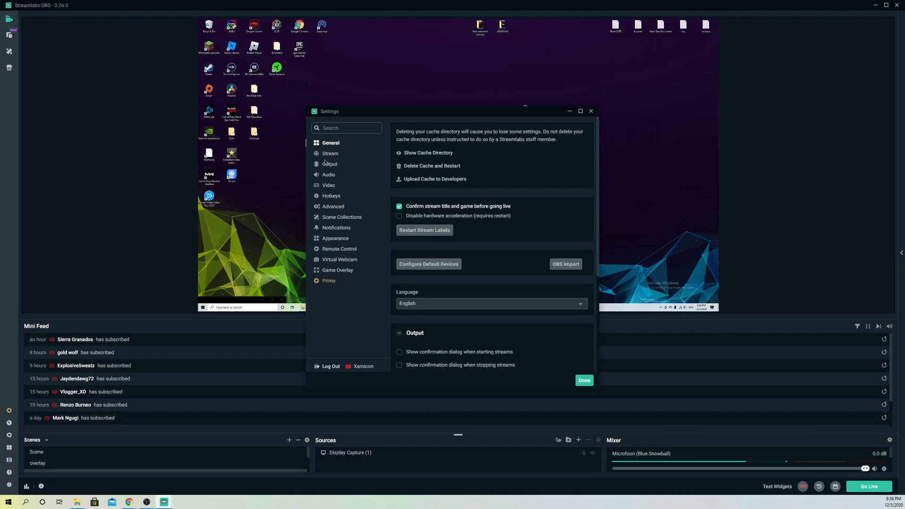
Step: Close Settings, leaving the main view with the Mini Feed of recent subscribers
click(584, 380)
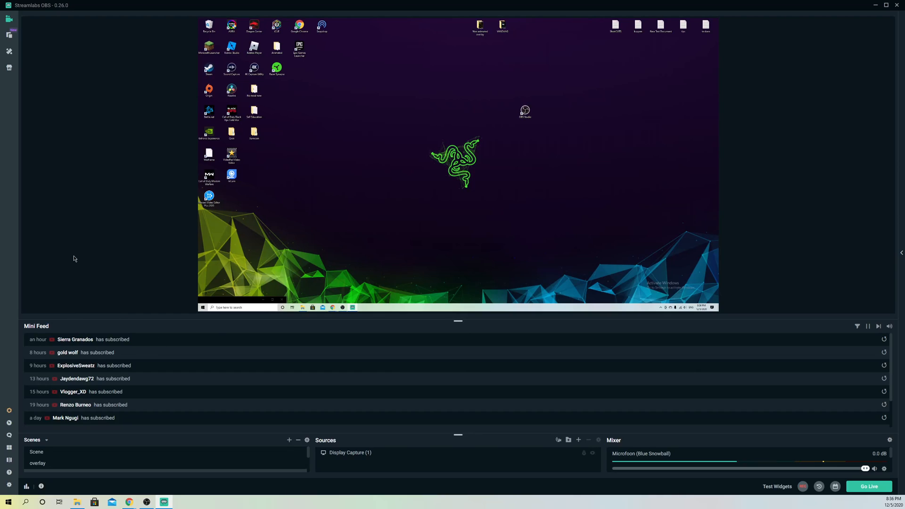
mouse_move(80, 360)
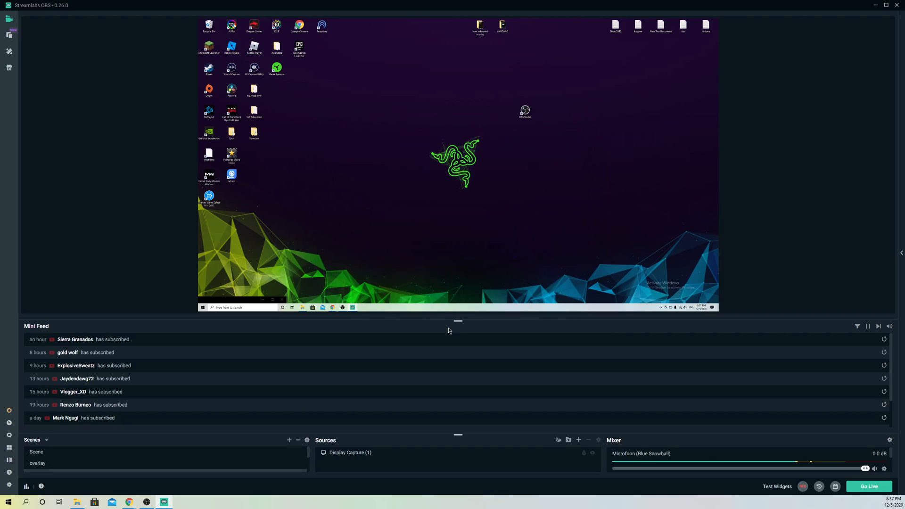
mouse_move(451, 332)
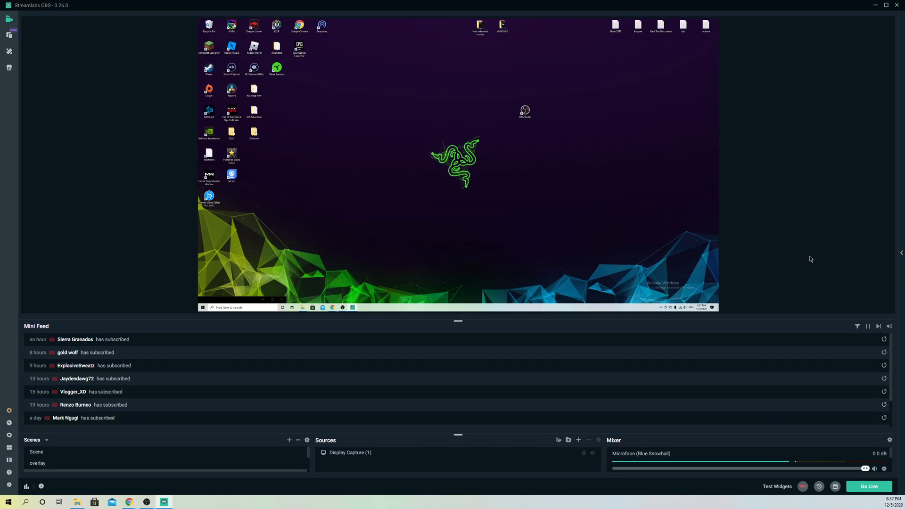
drag(795, 461, 739, 461)
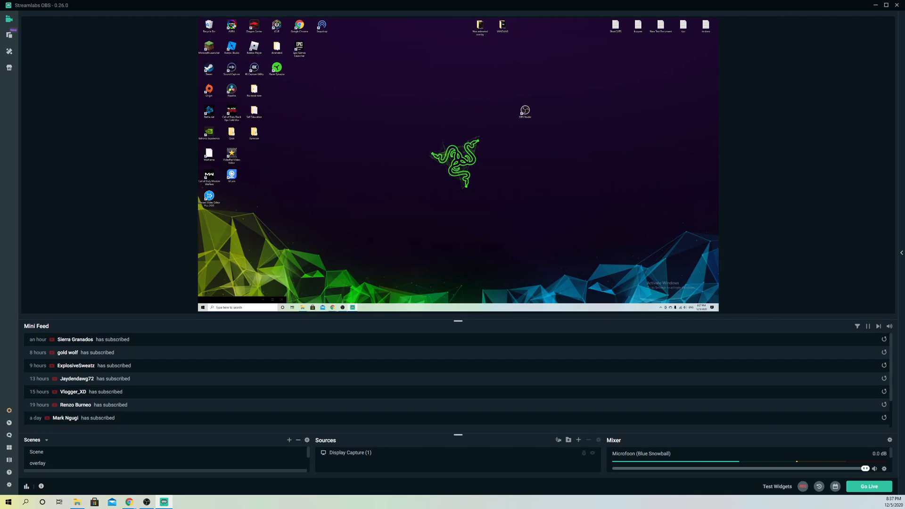